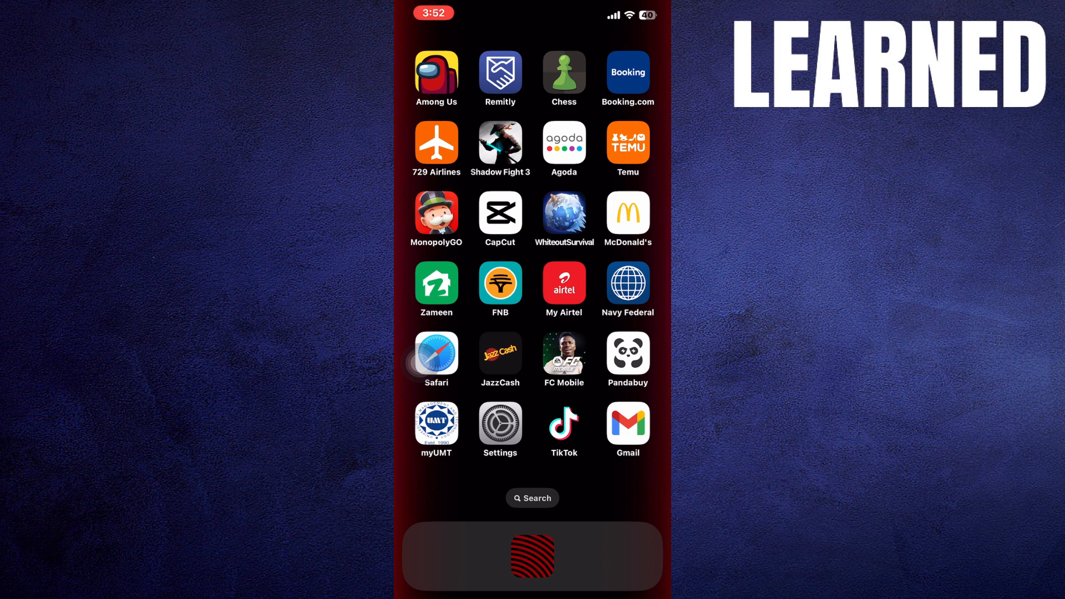
Step: Bring up the Revolut 'Hiding a transaction' thread and reach Doppjunat's Dashboard > Transactions > Show more reply
{"action": "left_click", "coordinate": [436, 356]}
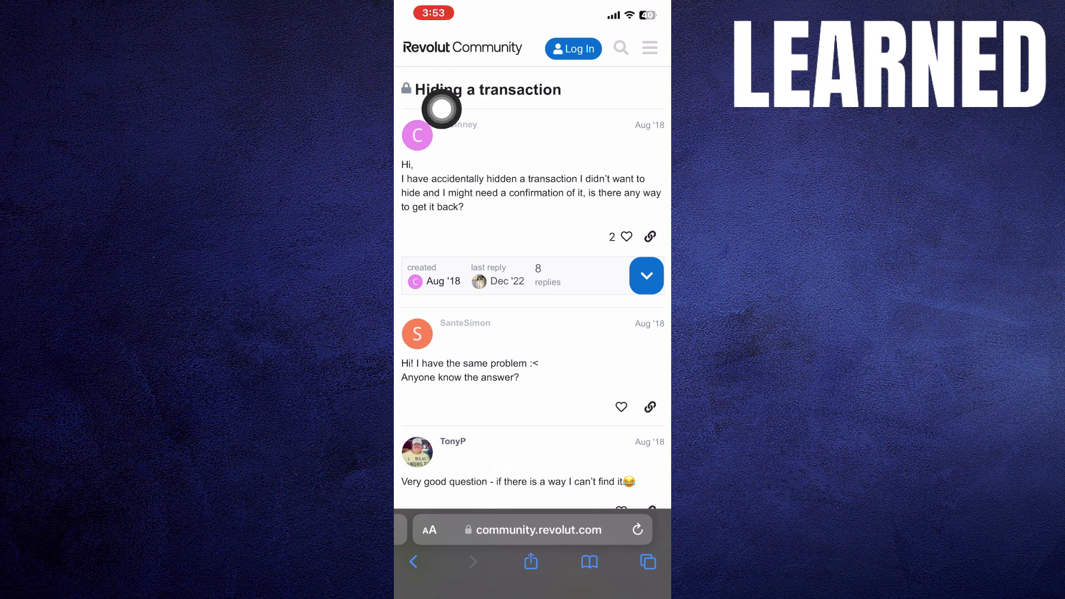
{"action": "scroll", "scroll_direction": "down", "scroll_amount": 3}
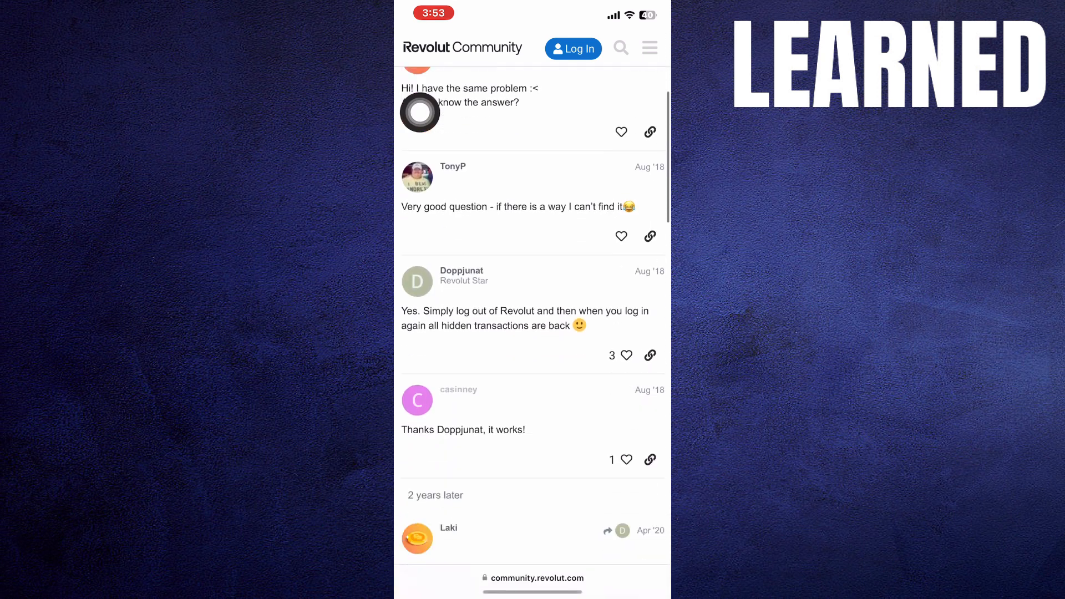
{"action": "scroll", "scroll_direction": "down", "scroll_amount": 3}
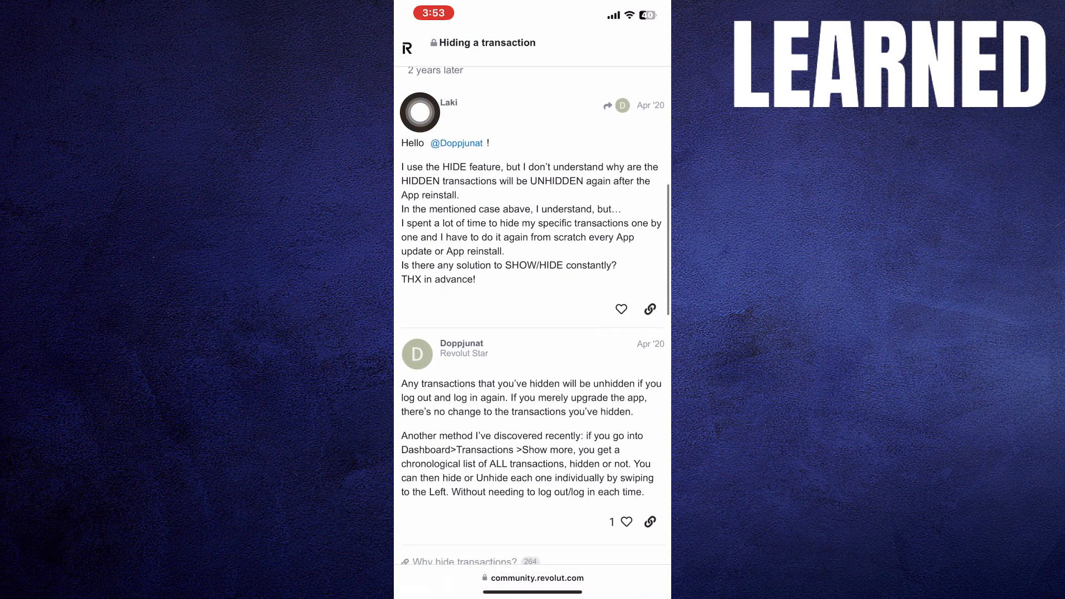
{"action": "scroll", "scroll_direction": "down", "scroll_amount": 3}
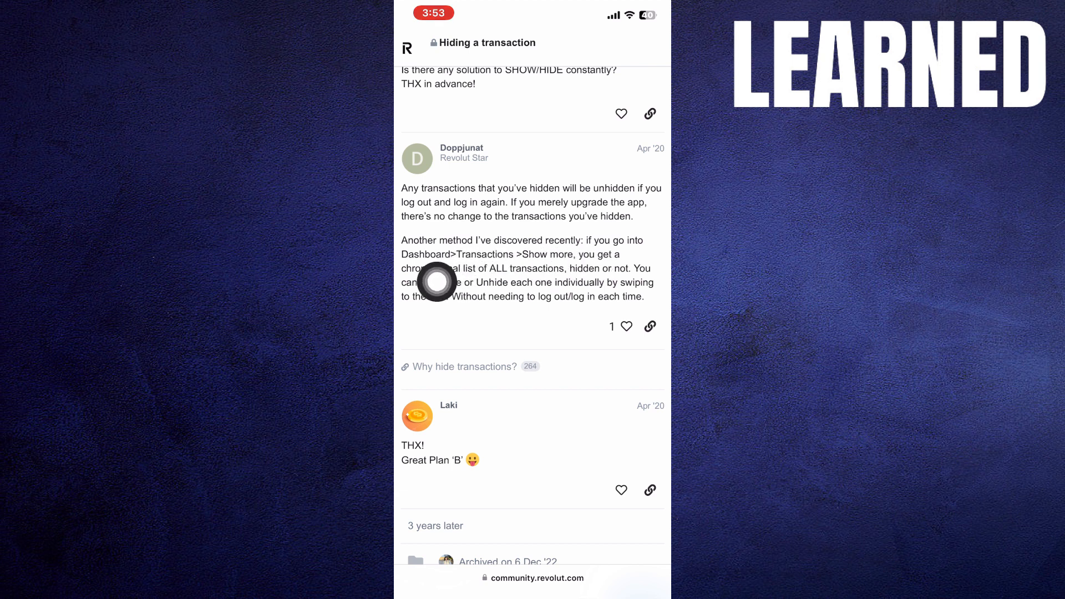
{"action": "mouse_move", "coordinate": [531, 283]}
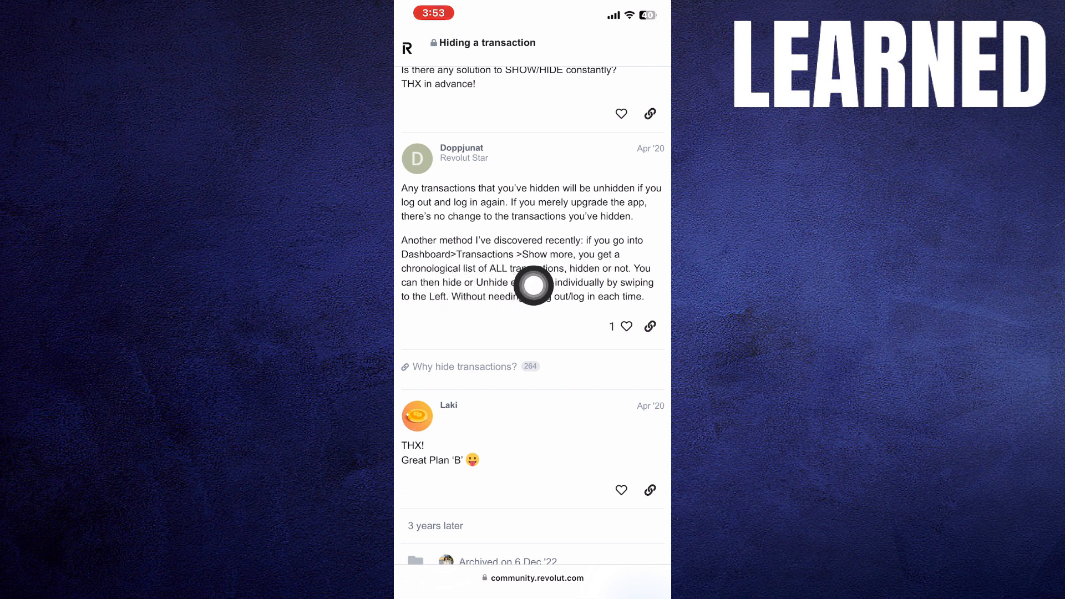